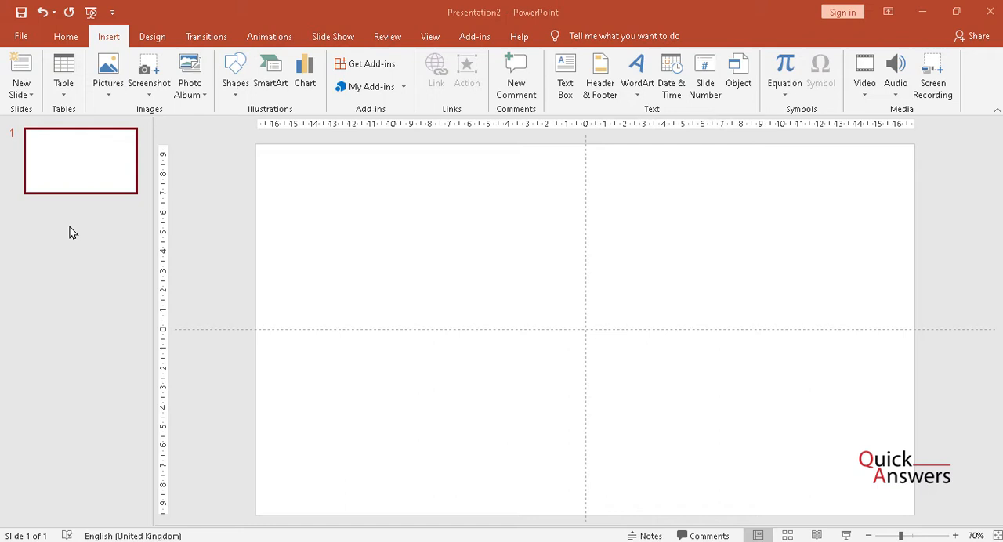
pyautogui.moveTo(77, 221)
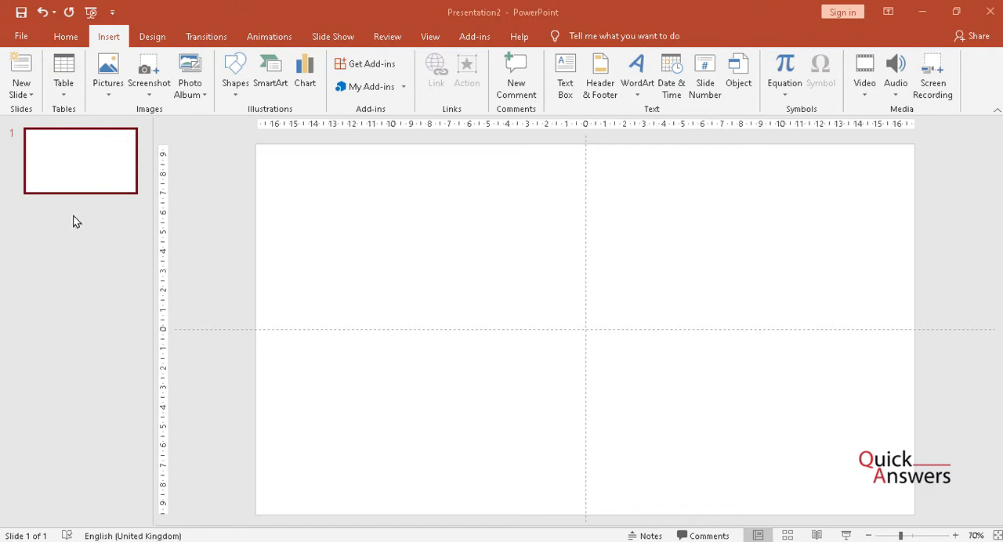
pyautogui.moveTo(406, 289)
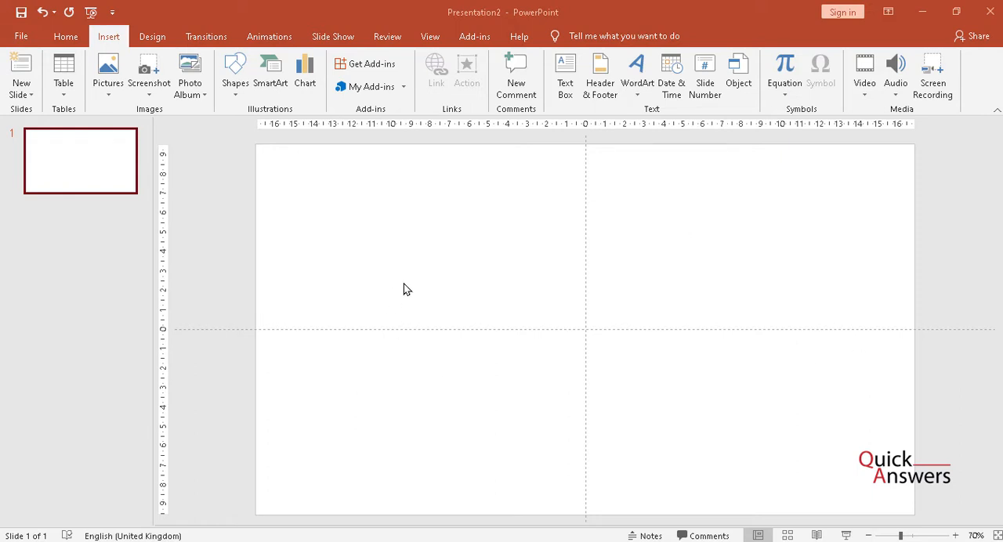
pyautogui.moveTo(329, 216)
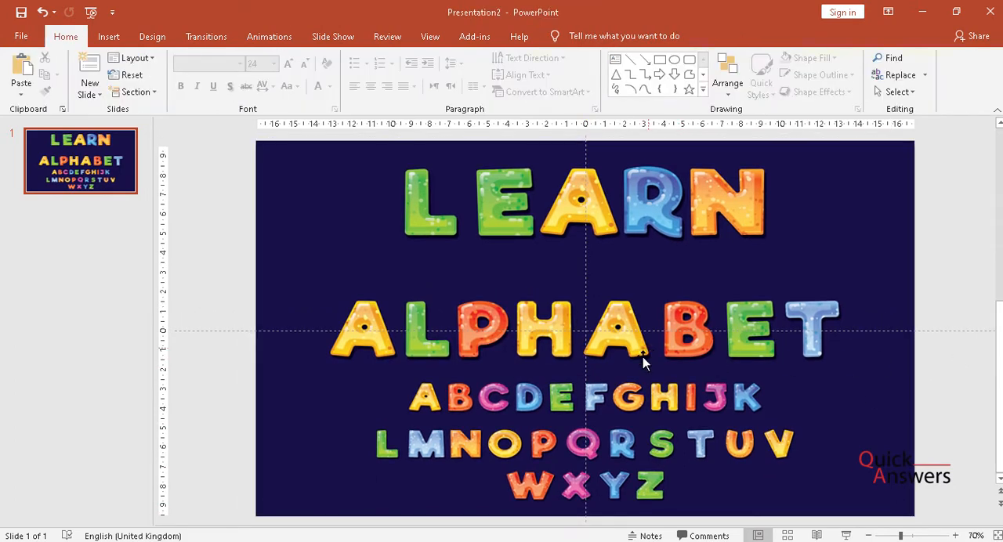
pyautogui.click(627, 333)
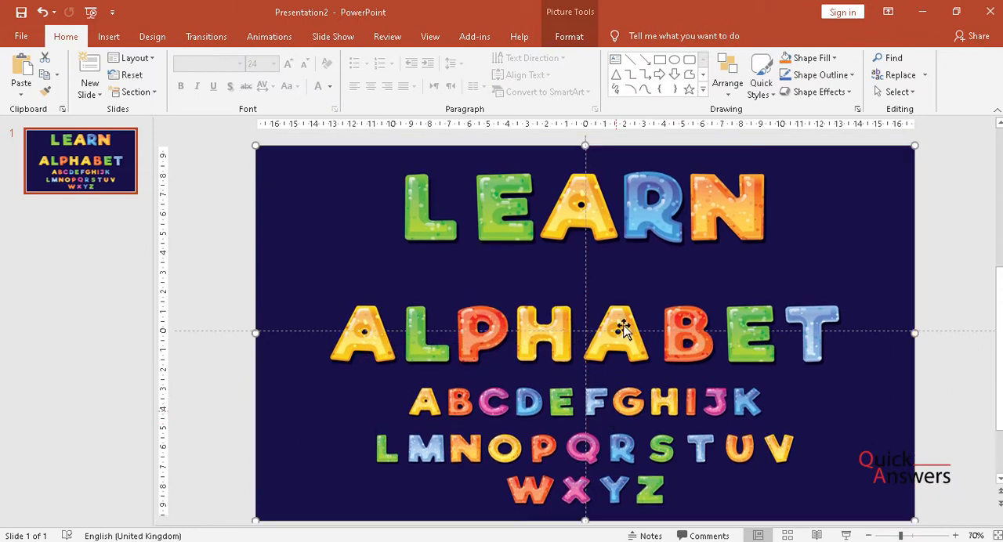
pyautogui.click(929, 246)
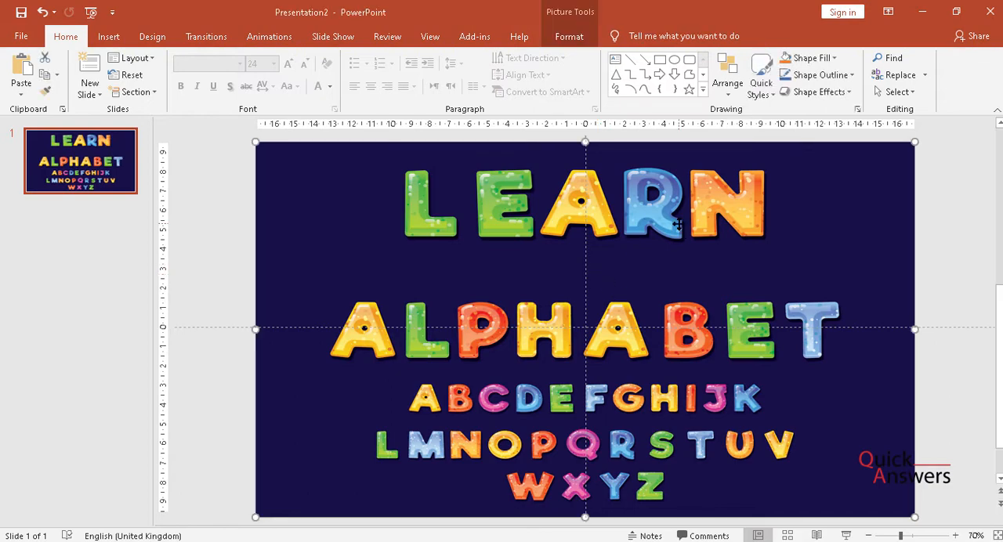
pyautogui.moveTo(206, 36)
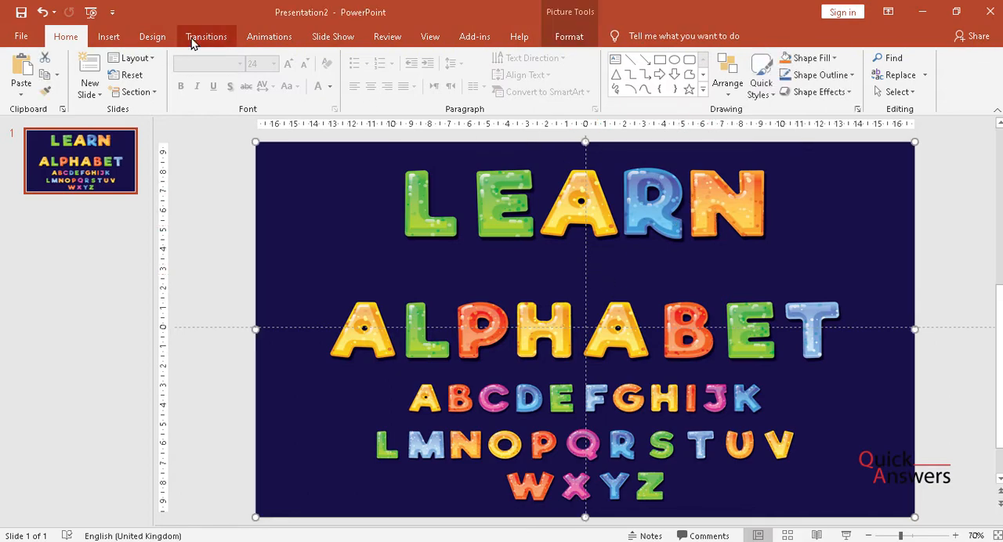
# Apply the Ripple transition to the alphabet slide from the Transitions gallery.
pyautogui.click(206, 36)
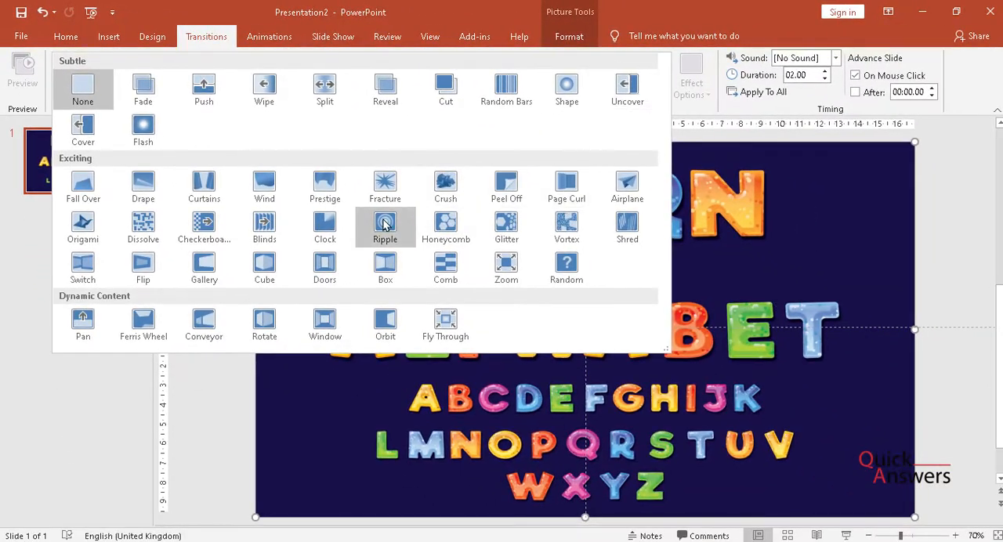
pyautogui.click(384, 228)
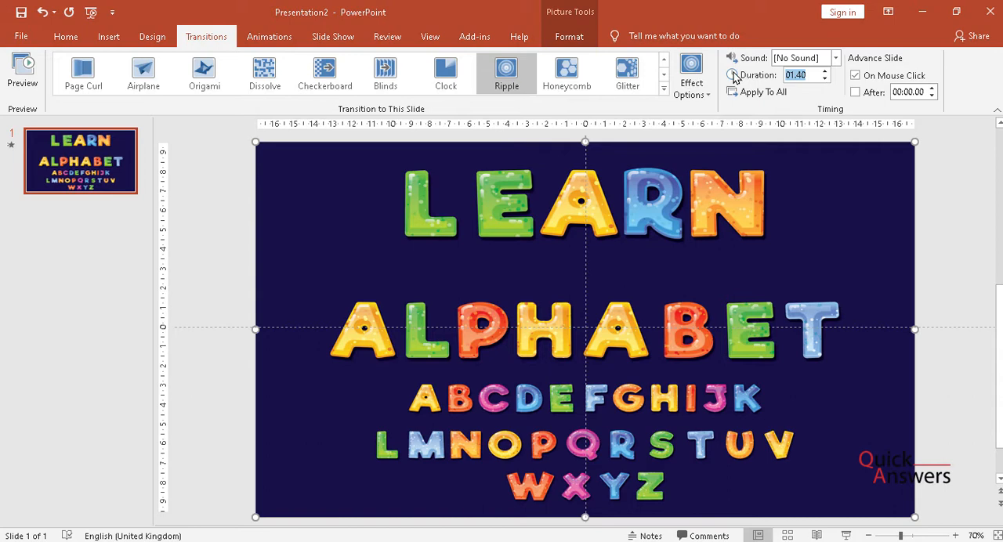
# Set the Ripple duration to 25.00 seconds and preview the transition.
pyautogui.write('25.00')
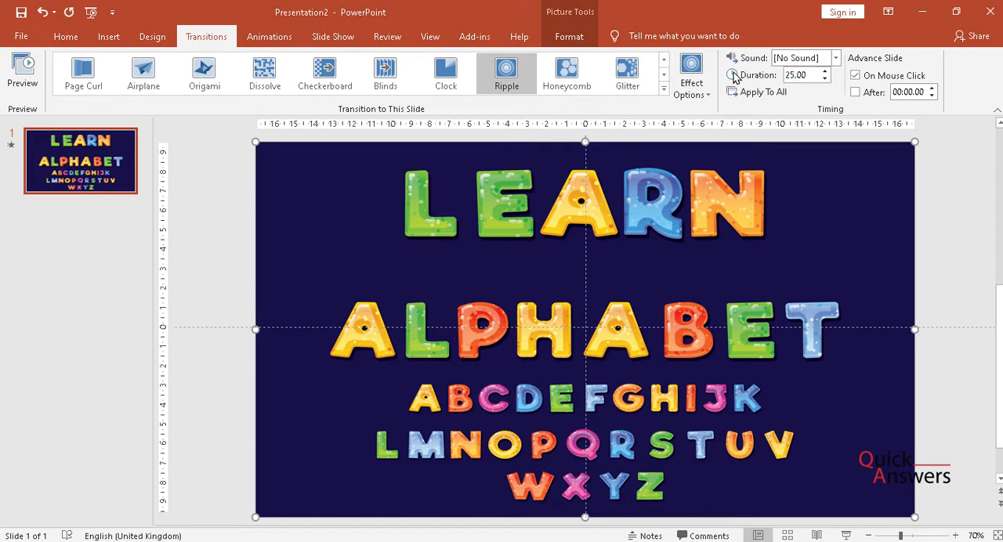
pyautogui.click(506, 71)
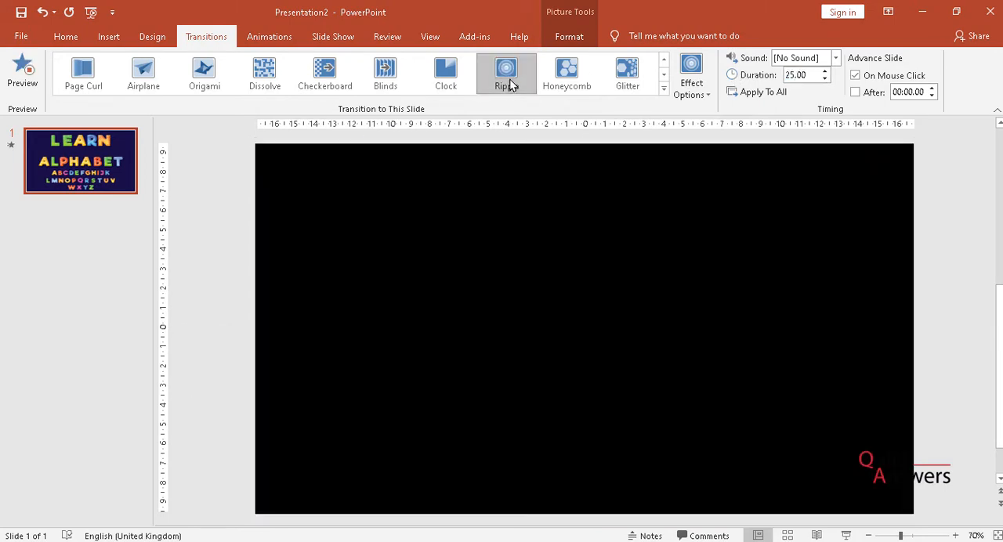
pyautogui.click(506, 71)
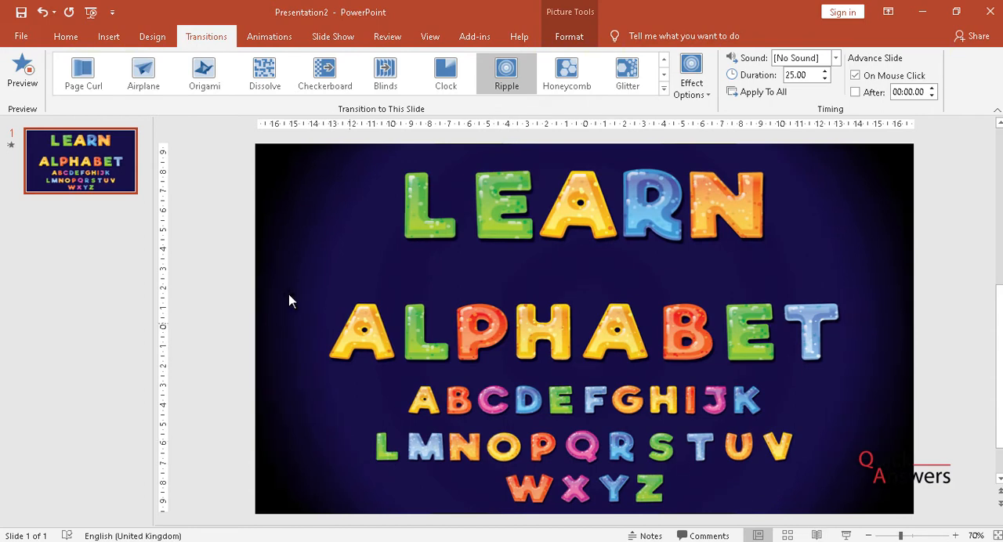
# End the preview and bring up the Slide Show tab's setup options.
pyautogui.click(583, 329)
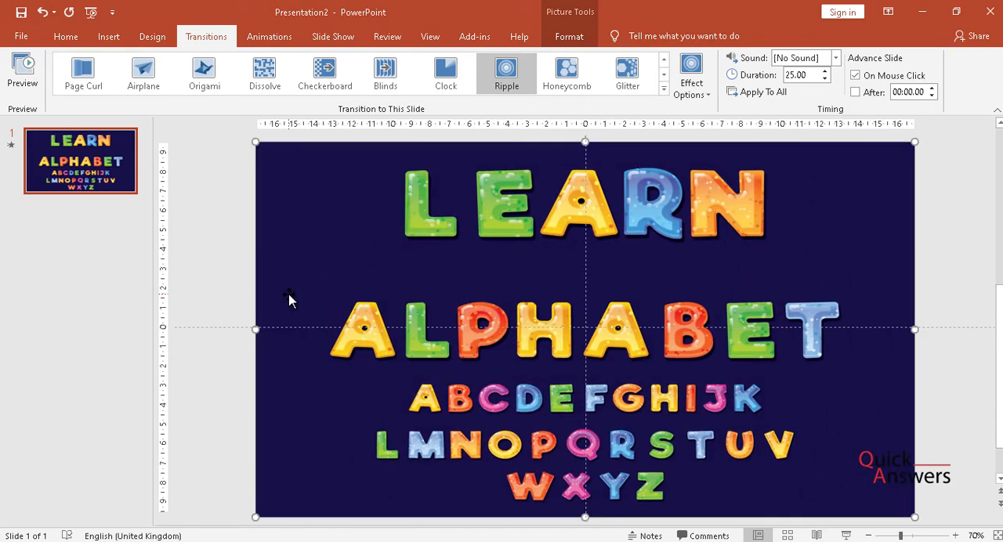
pyautogui.moveTo(387, 36)
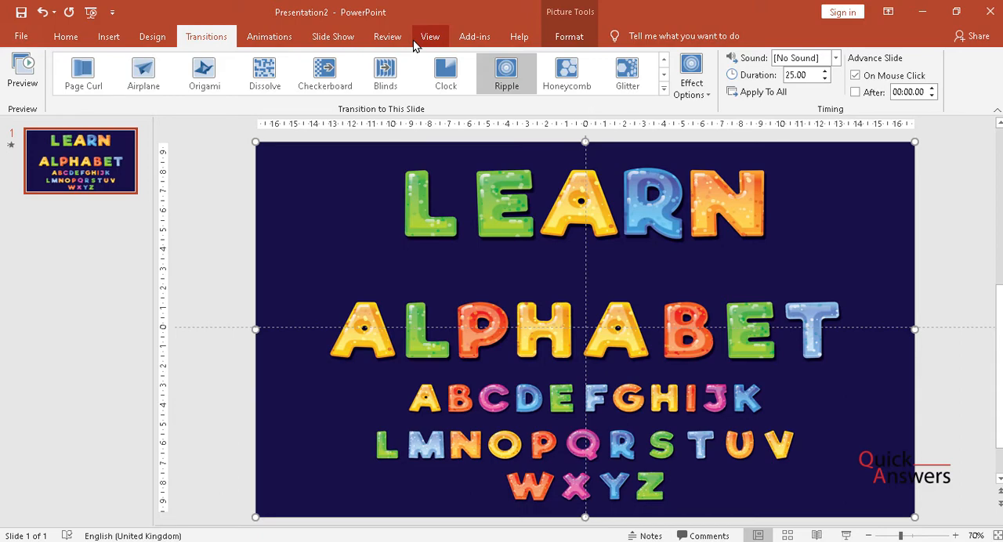
pyautogui.click(332, 36)
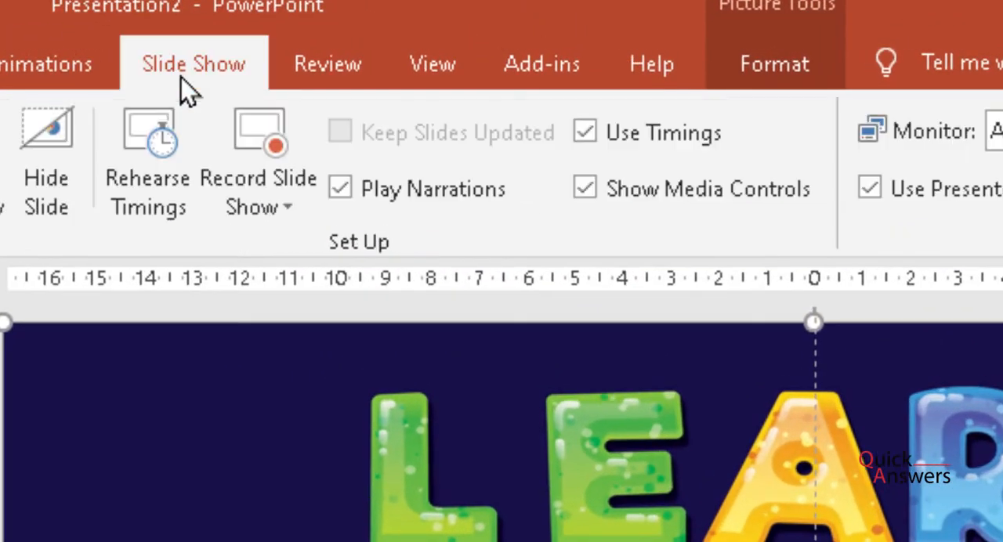